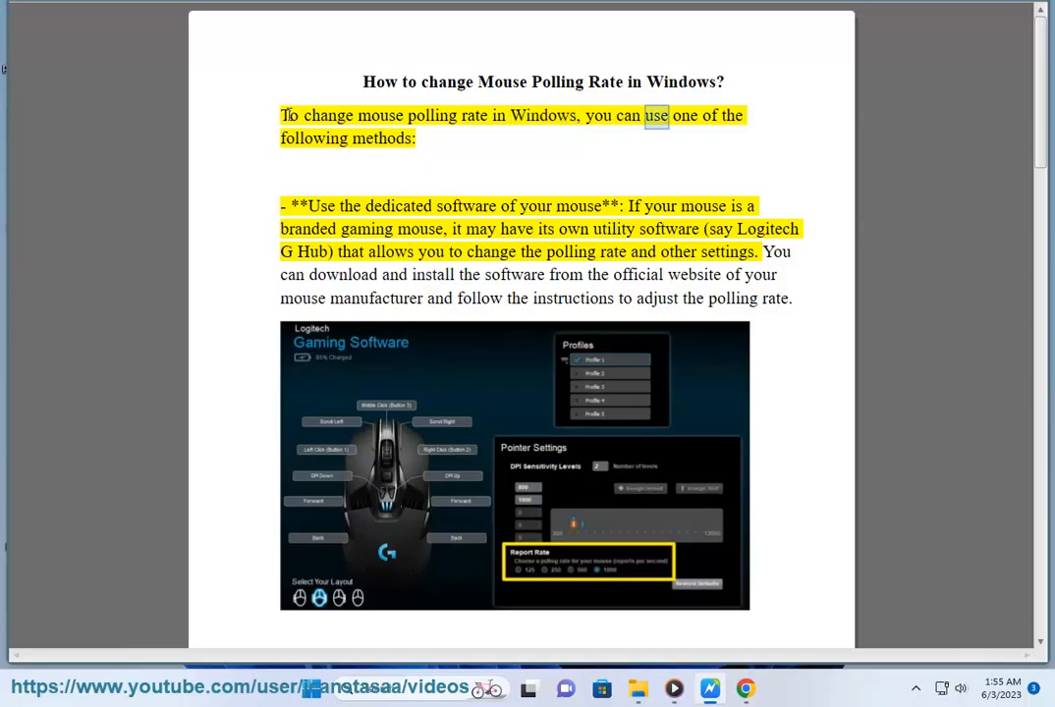
# - Read aloud the introduction and the dedicated mouse software method, highlighting each sentence in turn
pyautogui.doubleClick(466, 206)
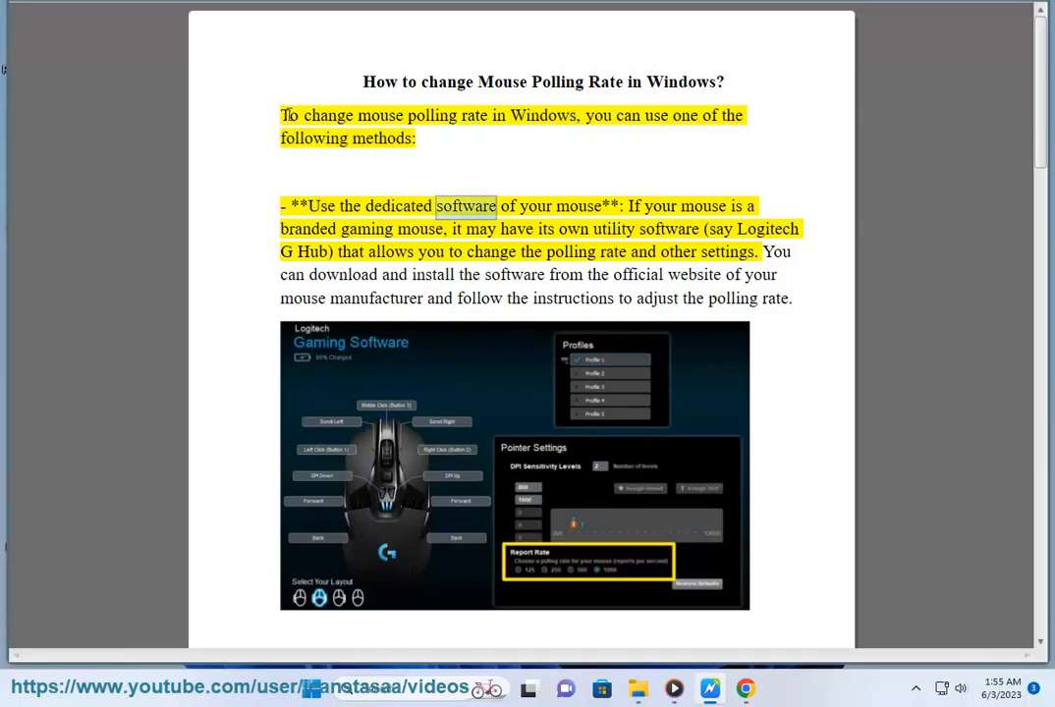
pyautogui.doubleClick(366, 228)
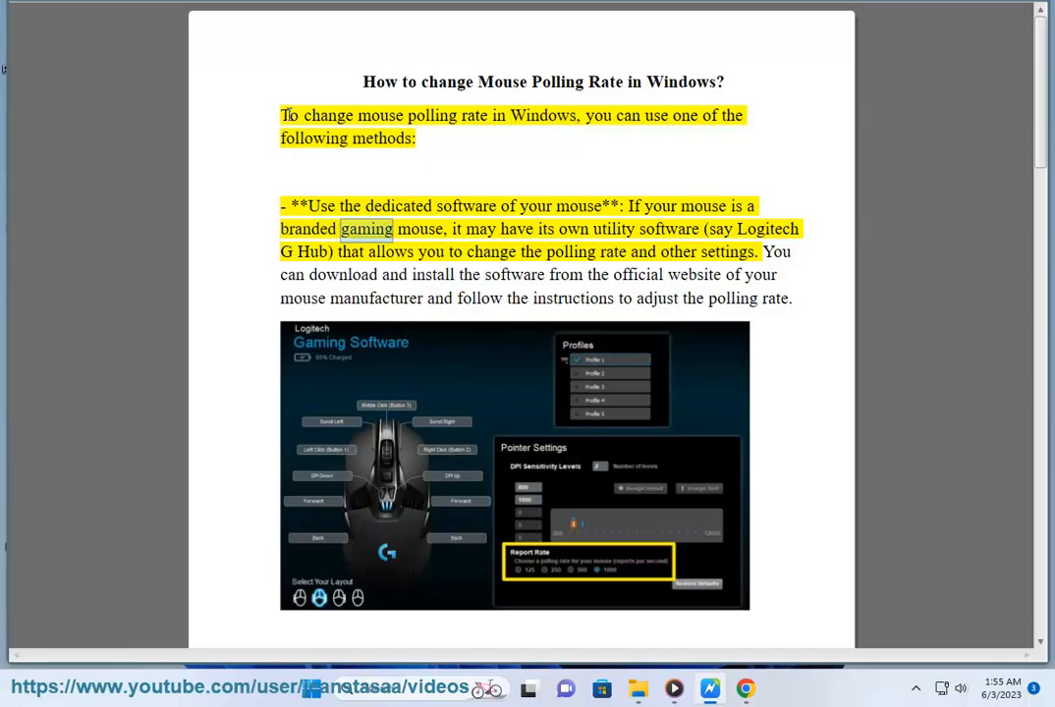
pyautogui.doubleClick(669, 228)
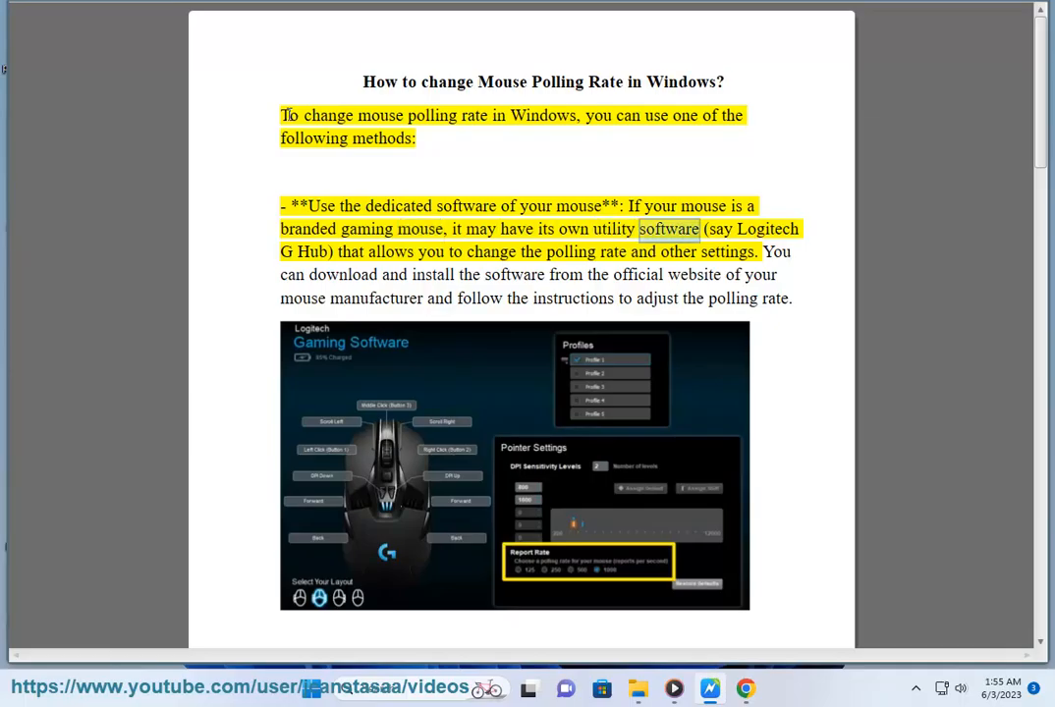
pyautogui.doubleClick(389, 252)
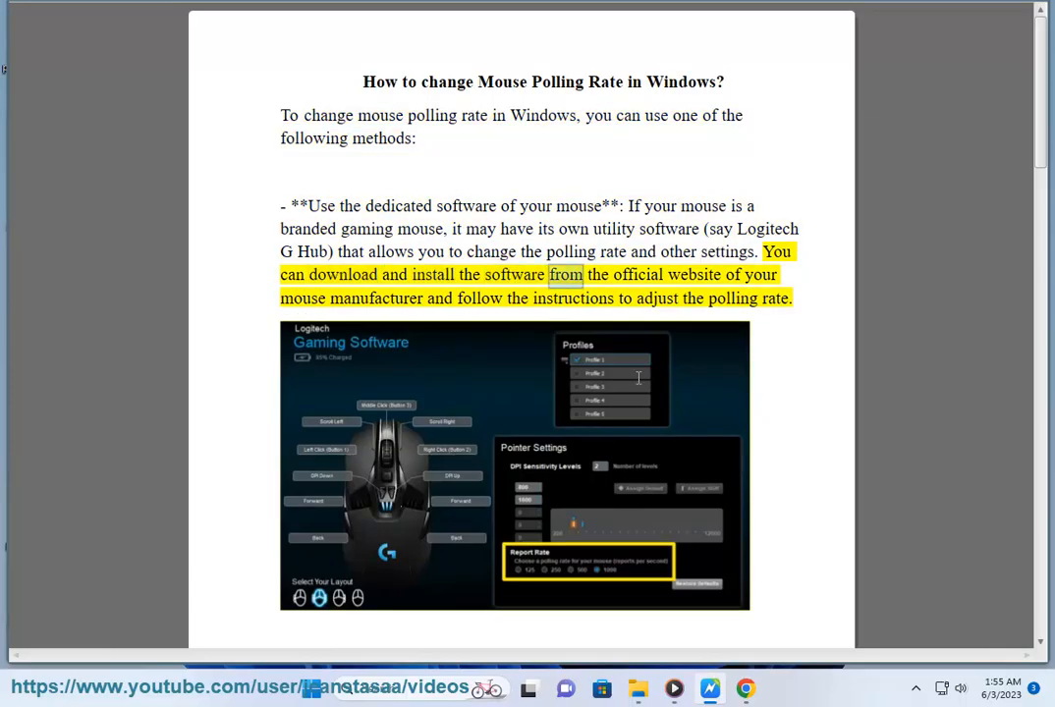
pyautogui.doubleClick(440, 299)
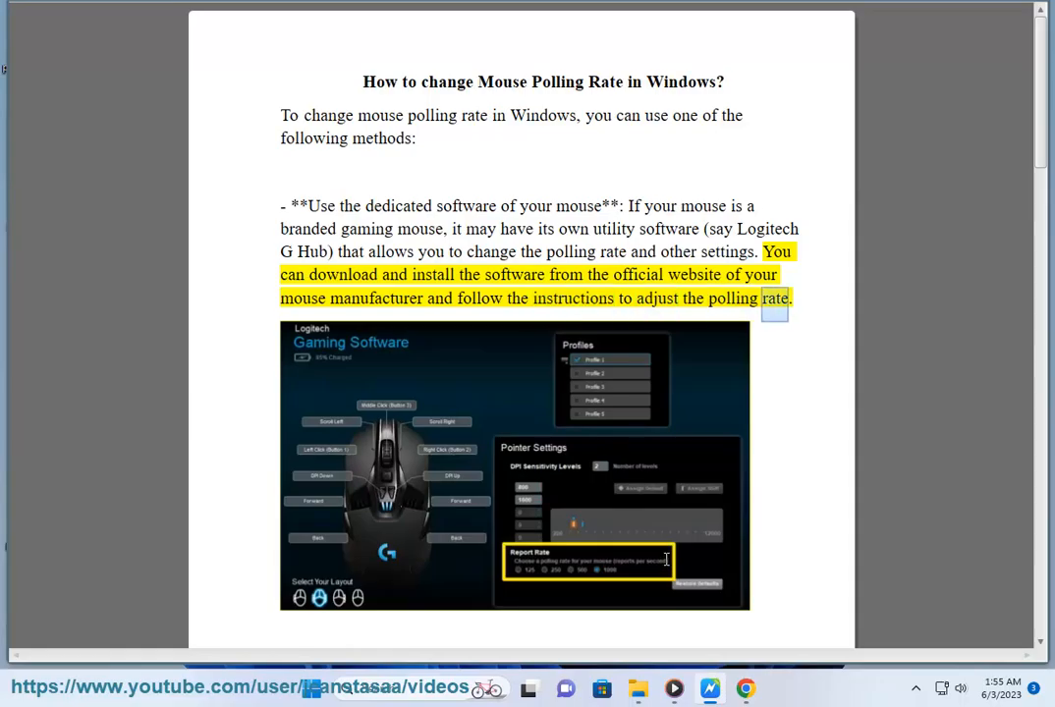
# - Follow the read-aloud through the mouse button-combination method, scrolling toward page two
pyautogui.scroll(-3)
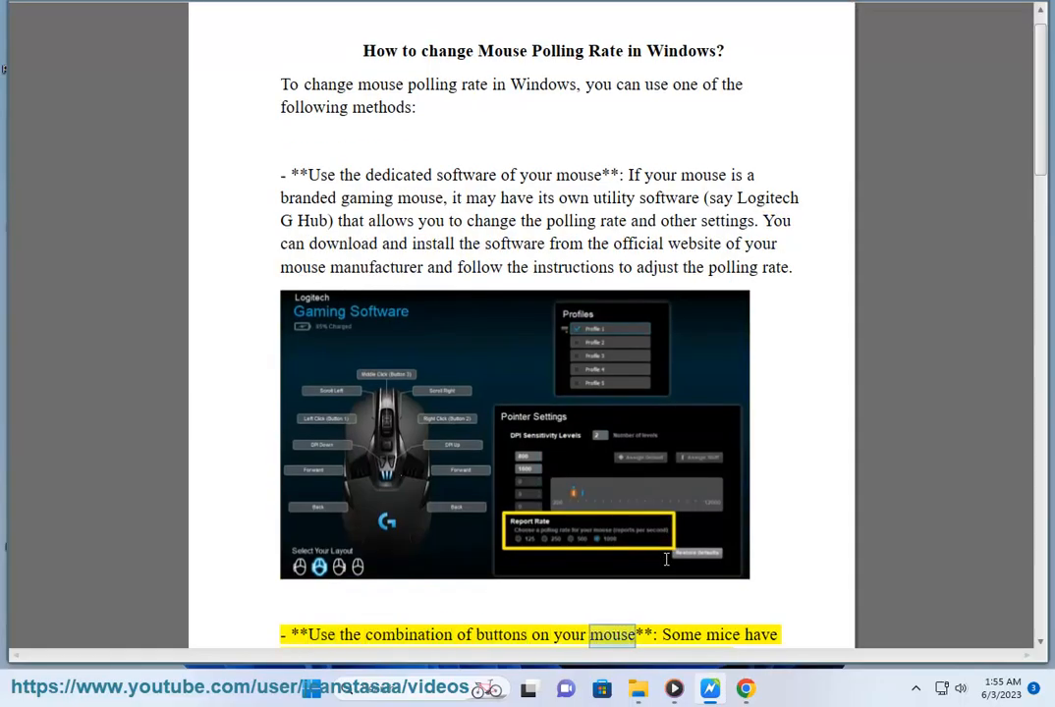
pyautogui.scroll(-3)
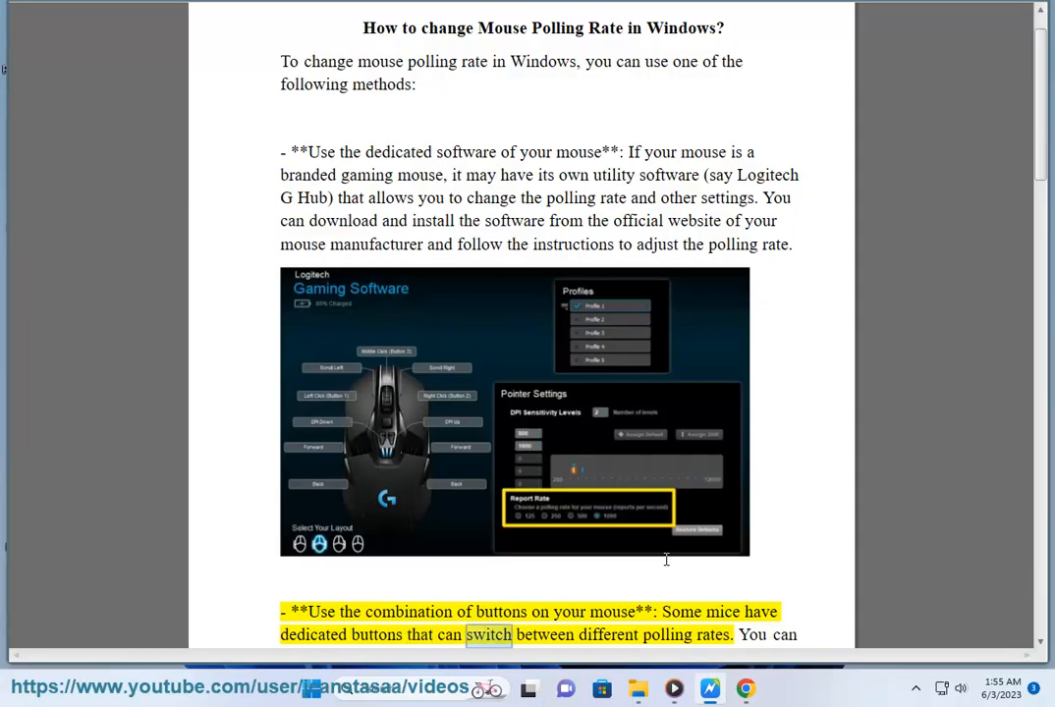
pyautogui.scroll(-3)
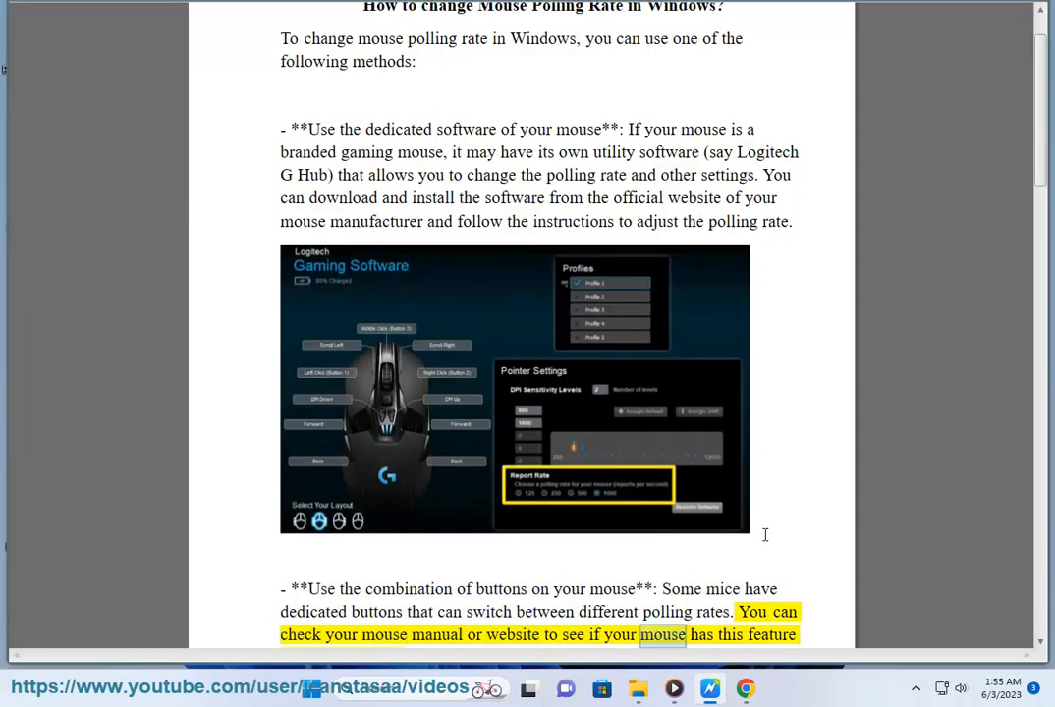
pyautogui.scroll(-3)
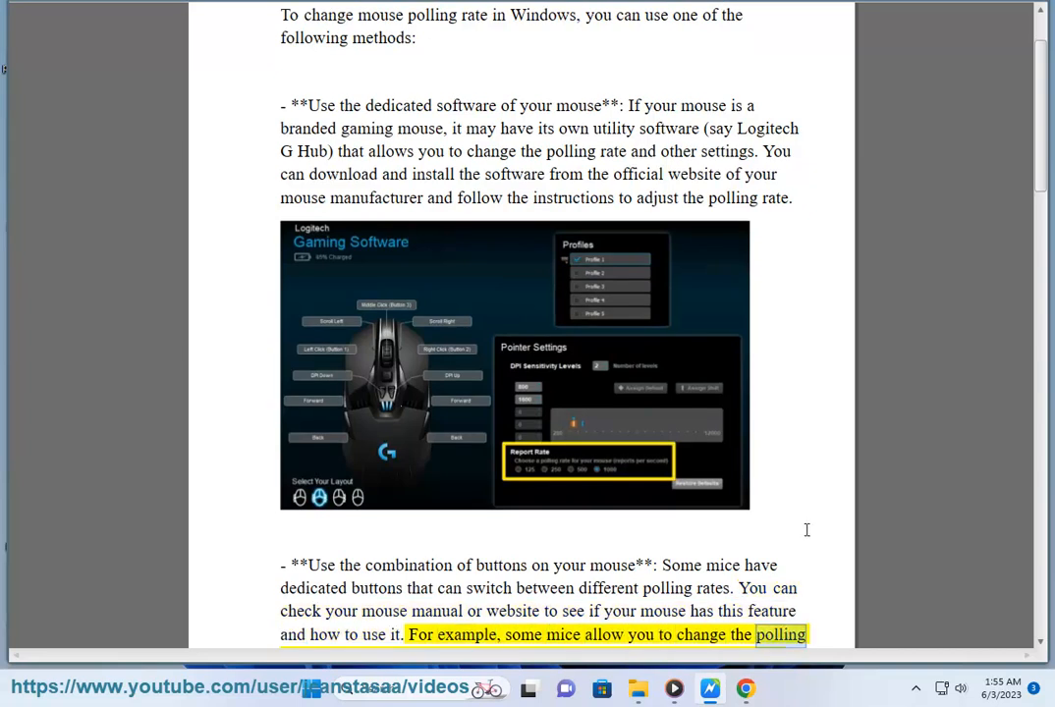
pyautogui.scroll(-3)
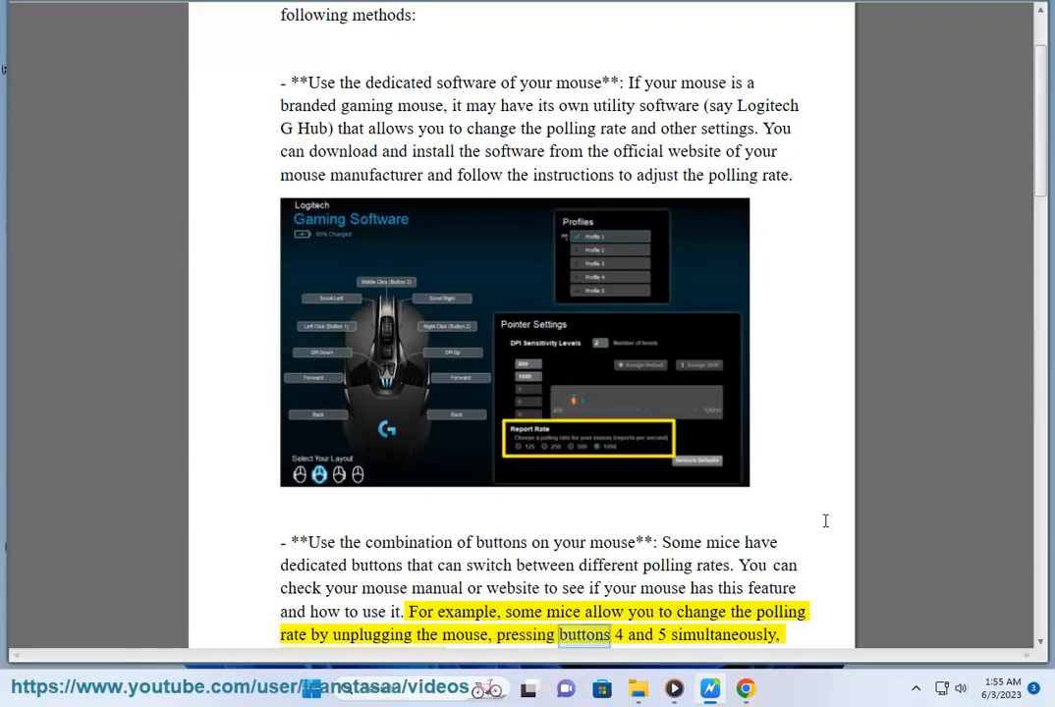
pyautogui.scroll(-3)
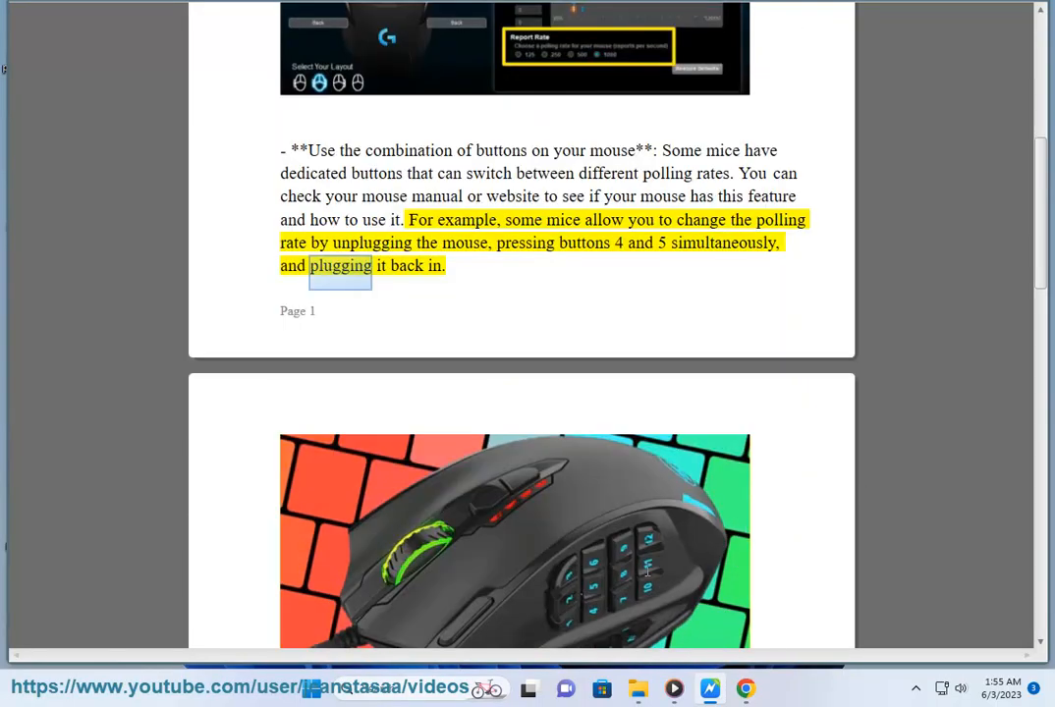
pyautogui.scroll(-3)
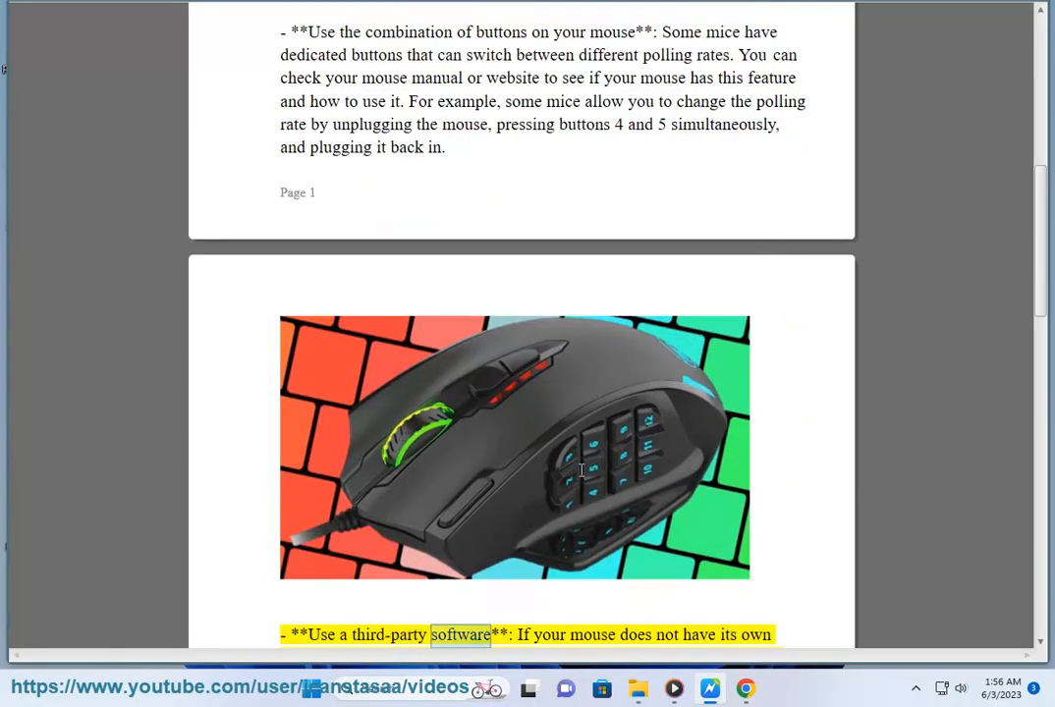
# - Follow the read-aloud through the third-party polling rate software method, highlighting its sentences
pyautogui.scroll(-3)
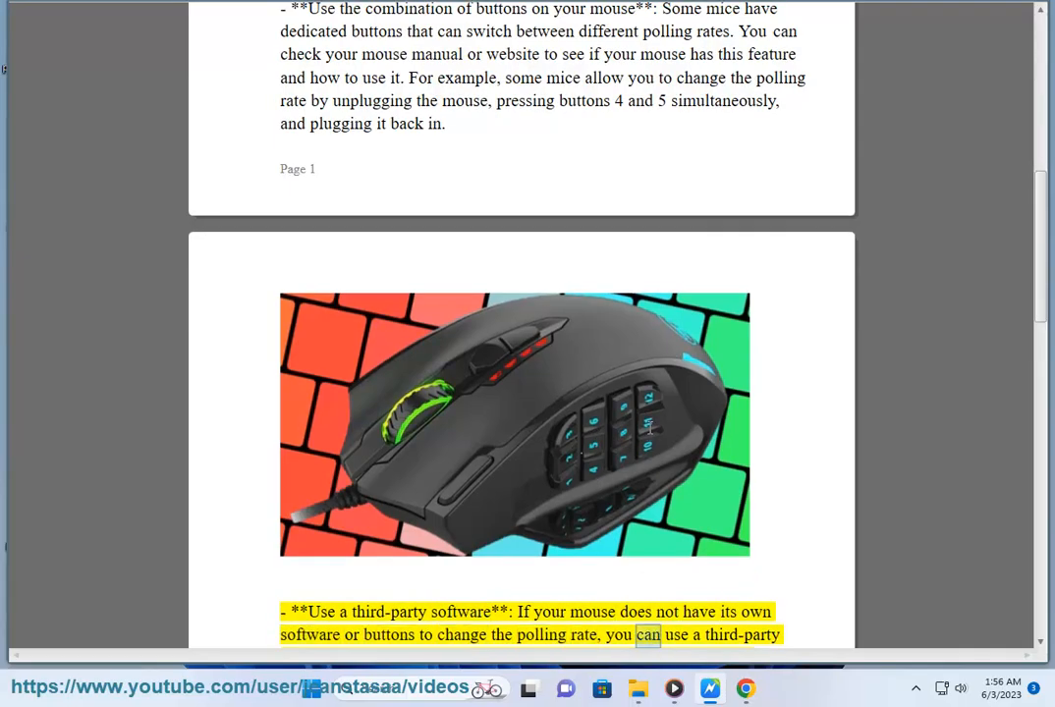
pyautogui.scroll(-3)
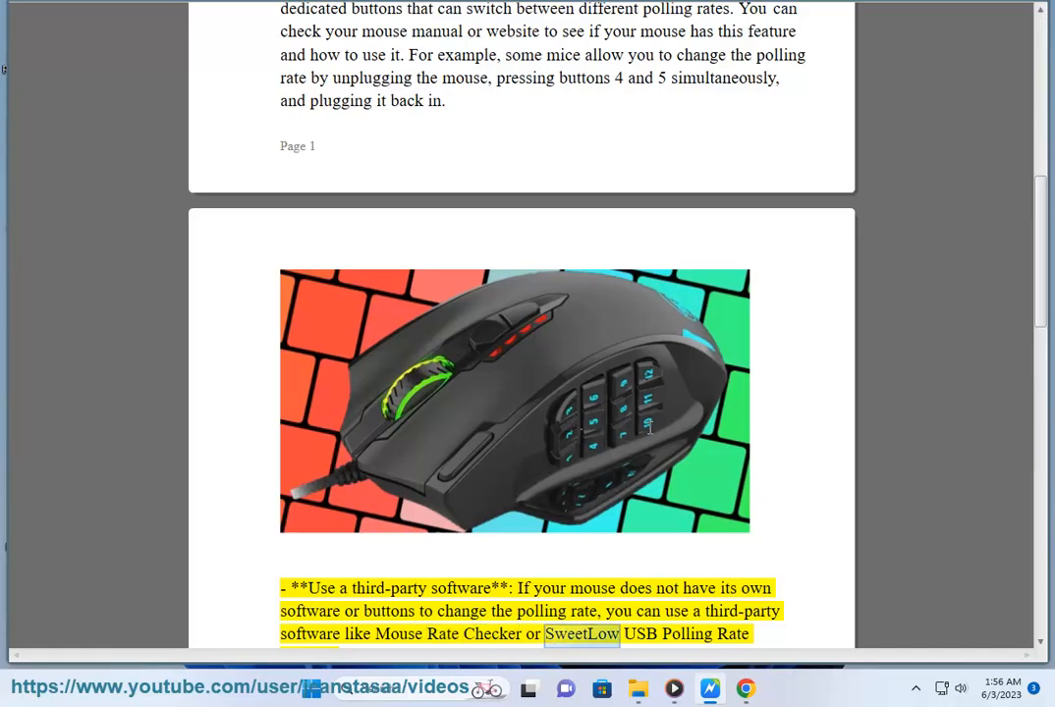
pyautogui.scroll(-3)
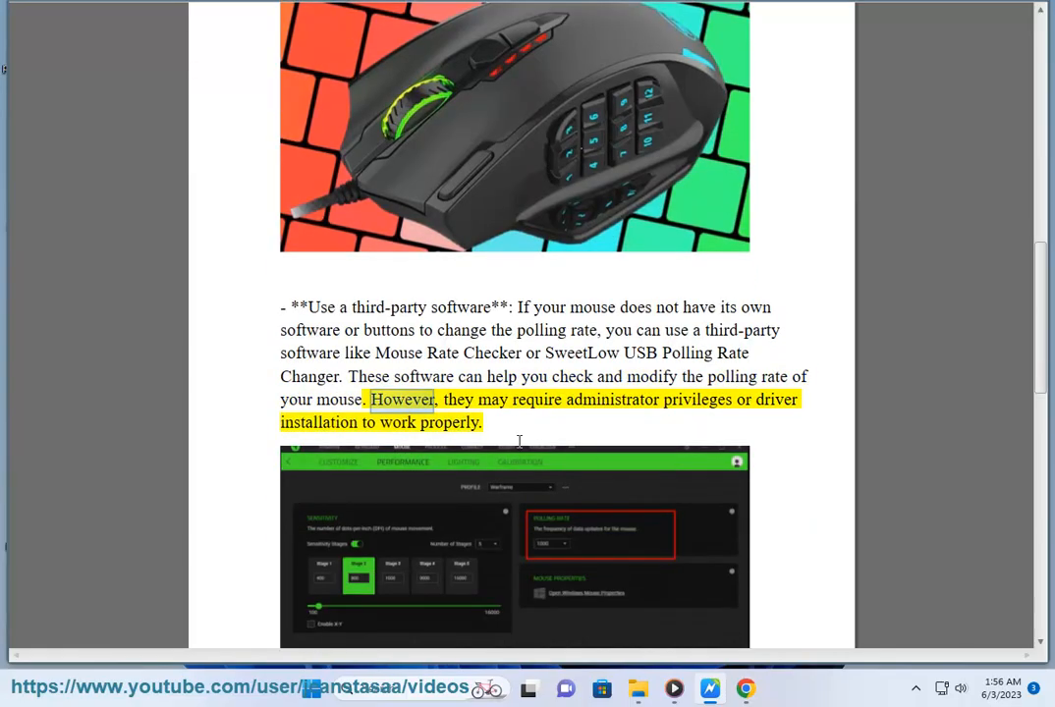
pyautogui.doubleClick(774, 401)
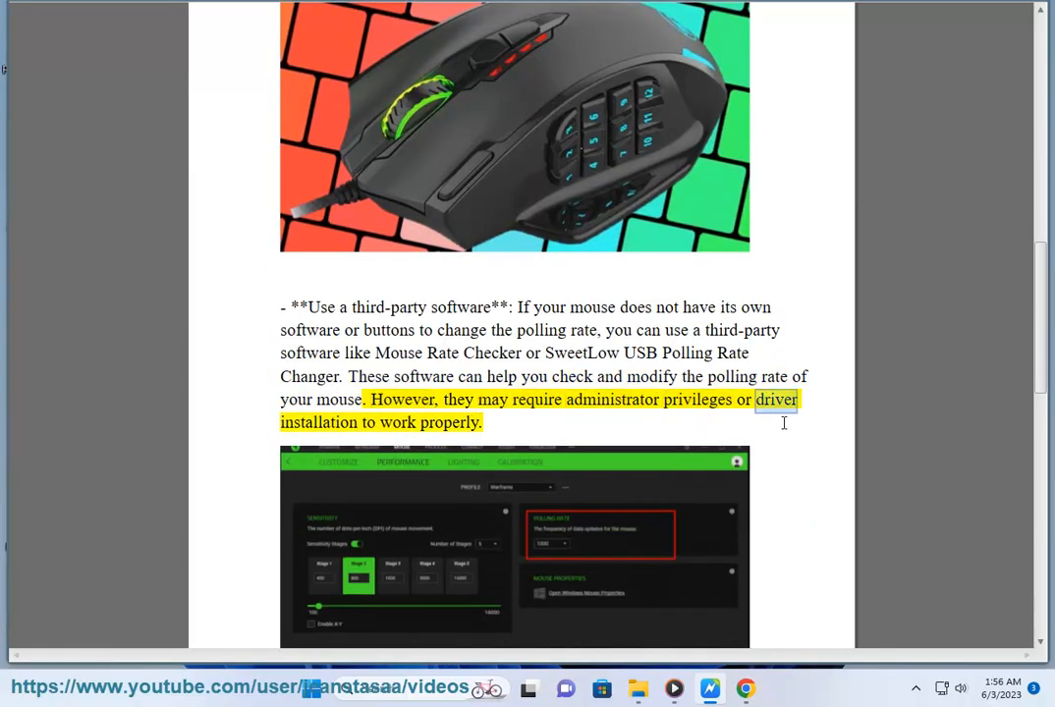
pyautogui.scroll(-3)
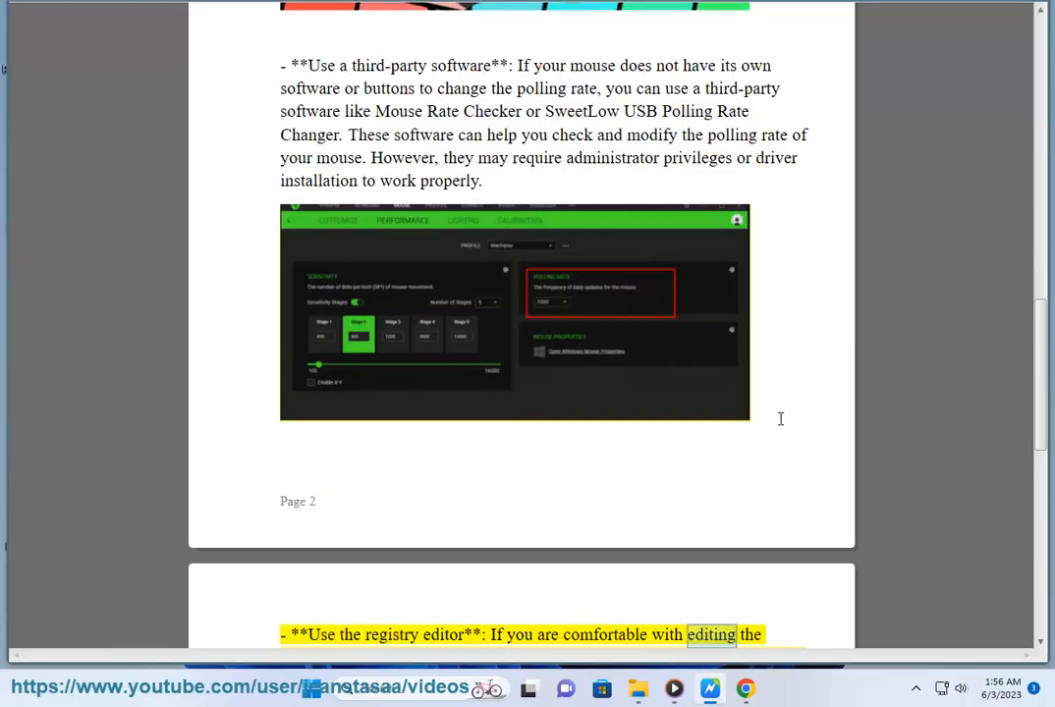
# - Follow the read-aloud through the registry editor method to the 0–20 value range, where 20 means 1000 Hz
pyautogui.scroll(-3)
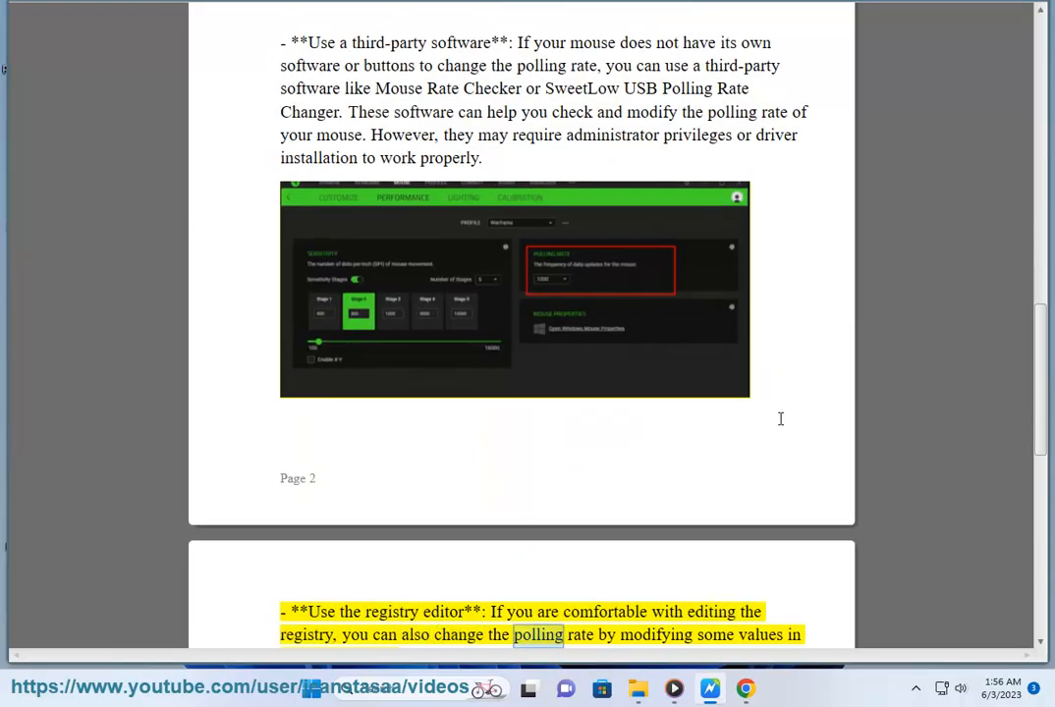
pyautogui.scroll(-3)
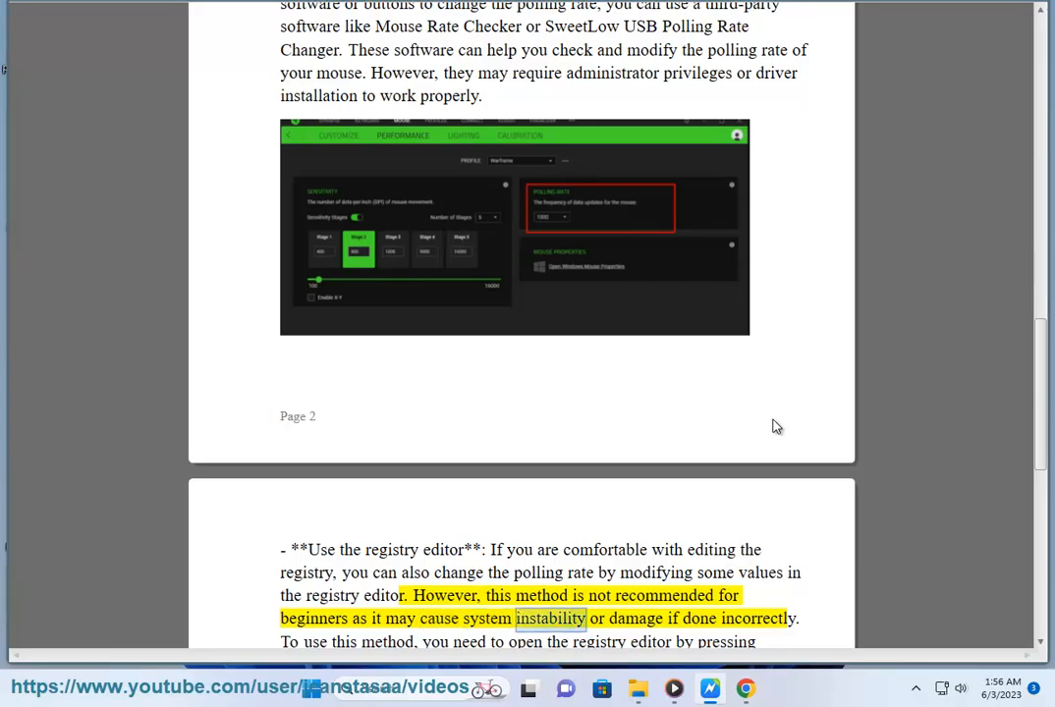
pyautogui.doubleClick(756, 619)
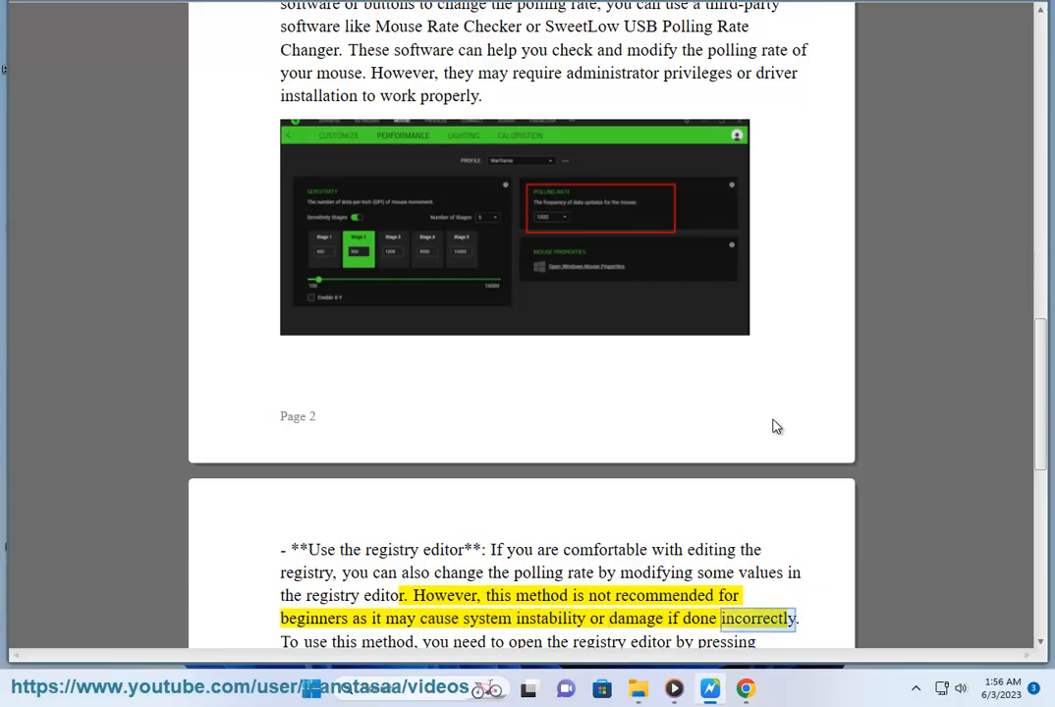
pyautogui.scroll(-3)
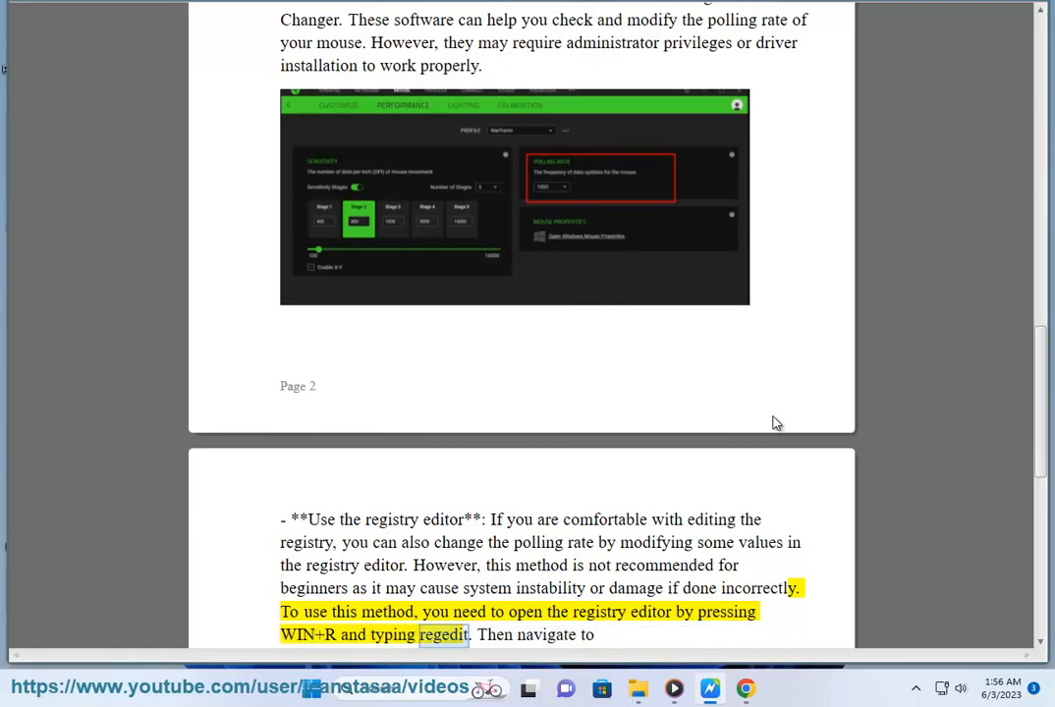
pyautogui.scroll(-3)
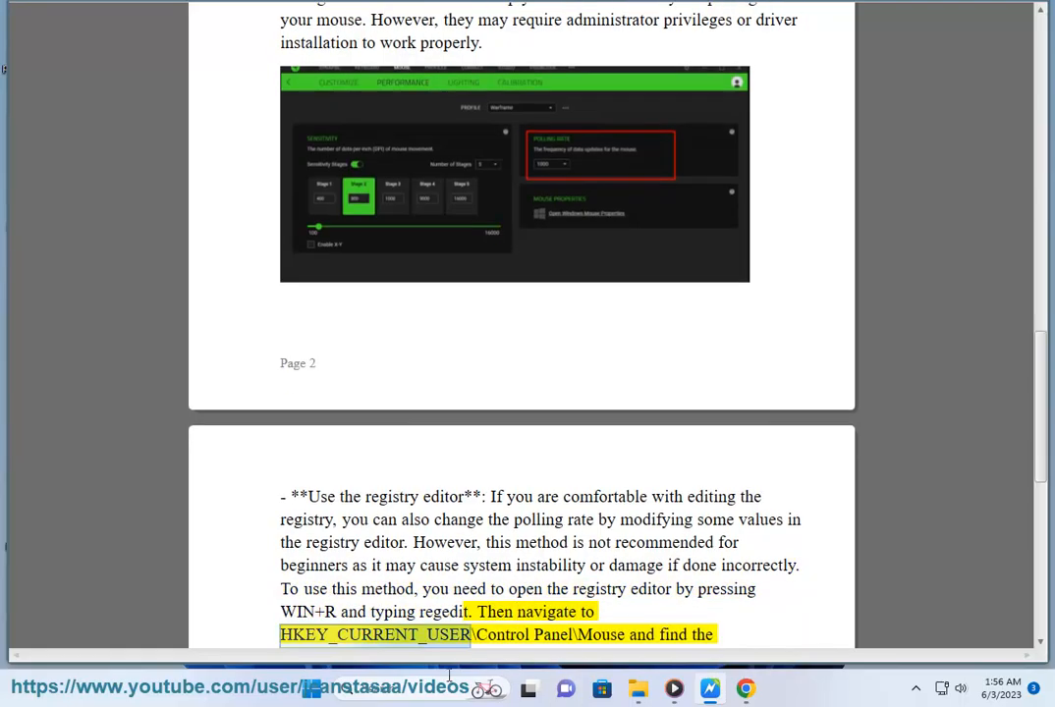
pyautogui.doubleClick(553, 635)
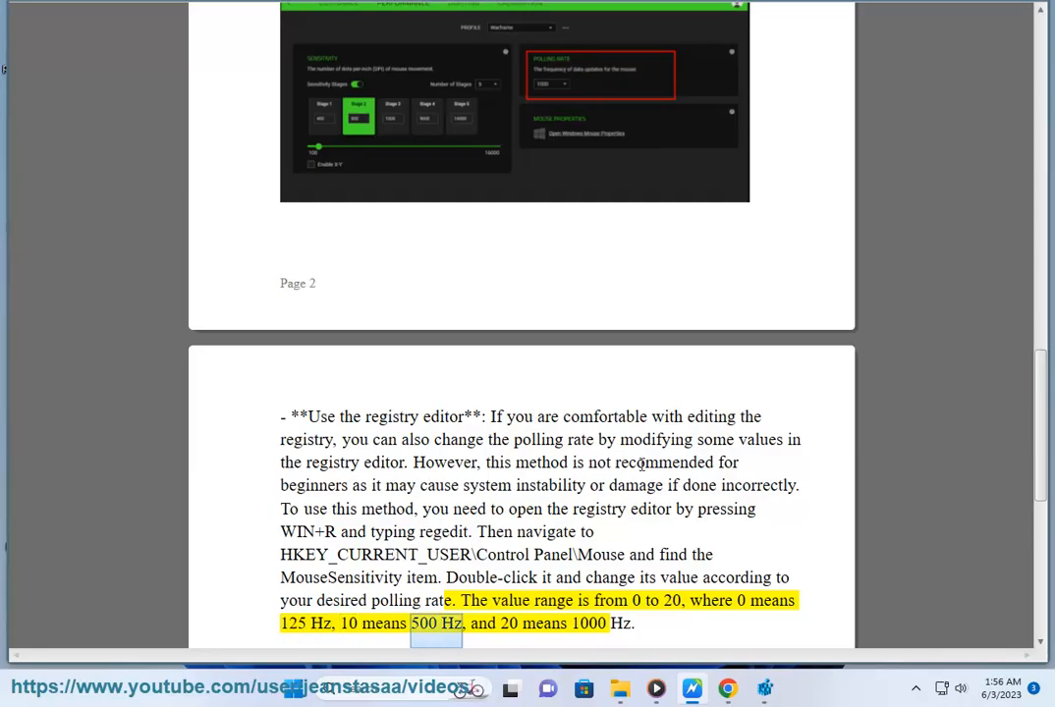
pyautogui.doubleClick(590, 623)
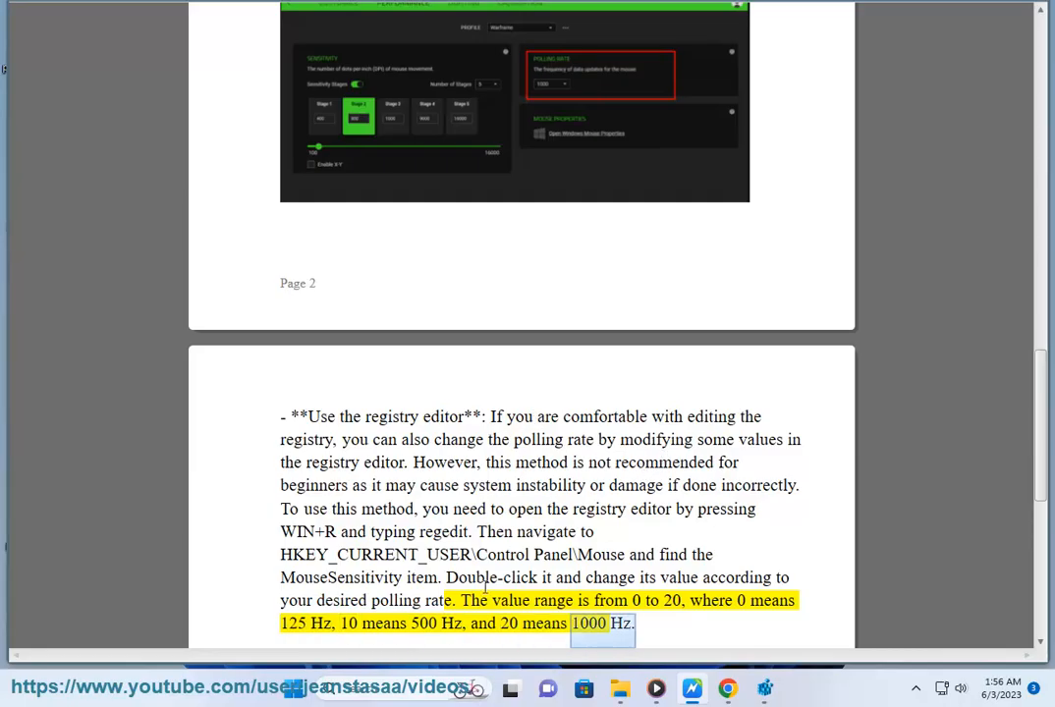